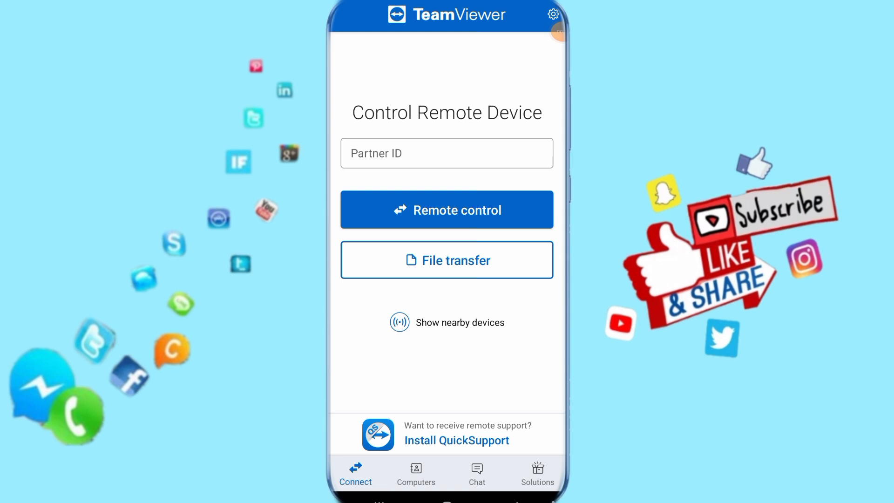
Step: Reach the Unlock with biometrics settings page from the gear menu's Security section
{"action": "left_click", "coordinate": [552, 14]}
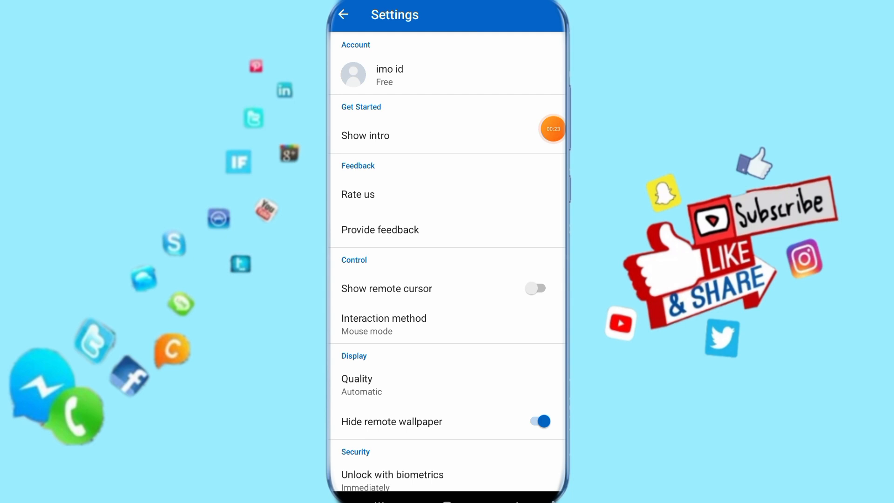
{"action": "scroll", "scroll_direction": "down", "scroll_amount": 3}
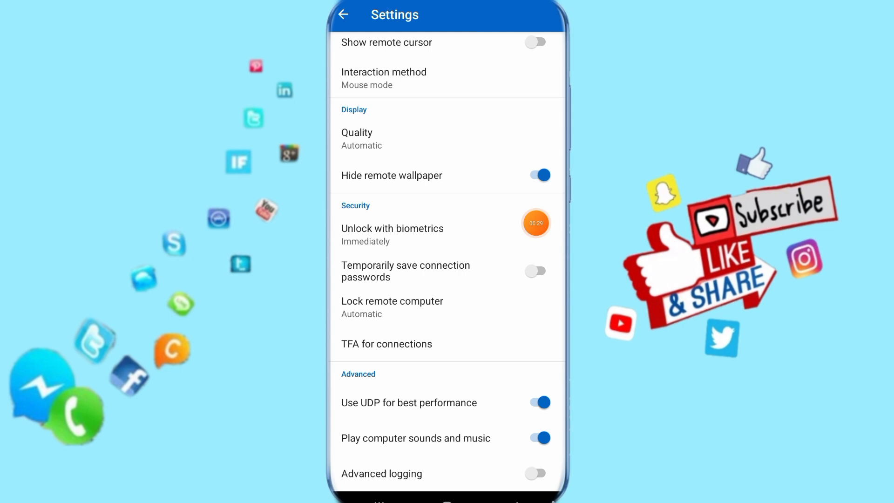
{"action": "left_click", "coordinate": [392, 228]}
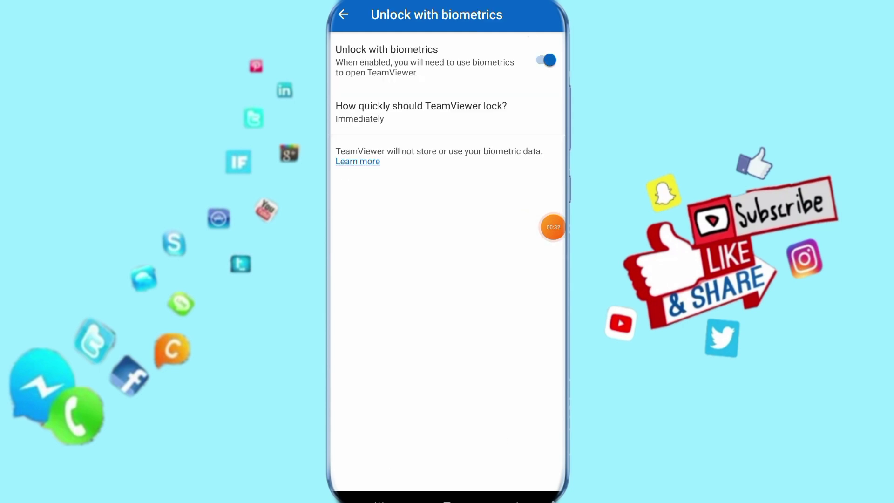
{"action": "mouse_move", "coordinate": [549, 98]}
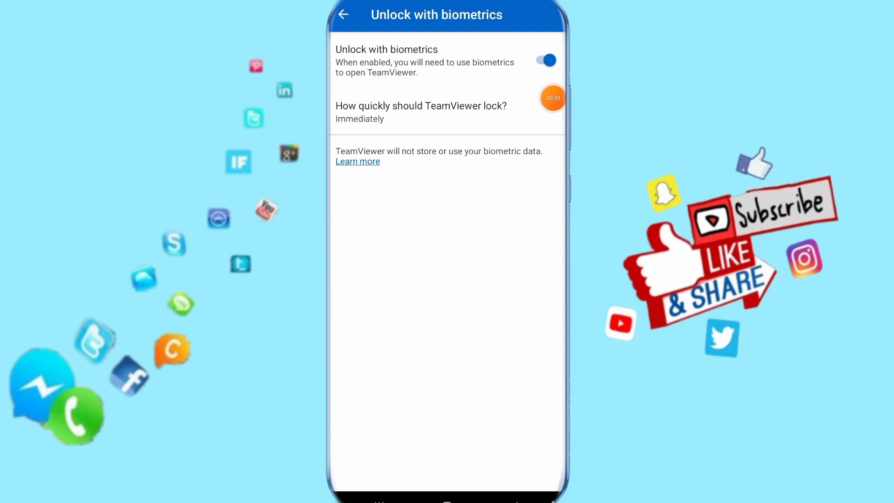
{"action": "mouse_move", "coordinate": [432, 65]}
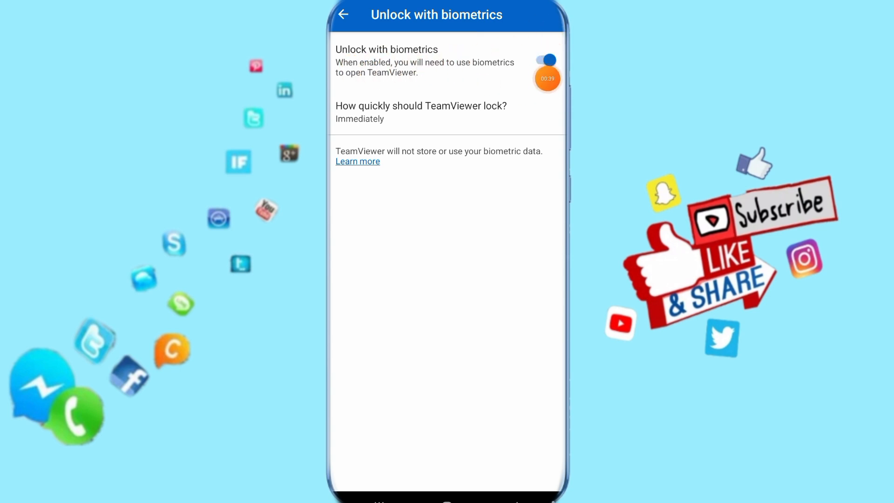
Step: Switch the Unlock with biometrics toggle off, greying out the lock-timing option
{"action": "left_click", "coordinate": [544, 59]}
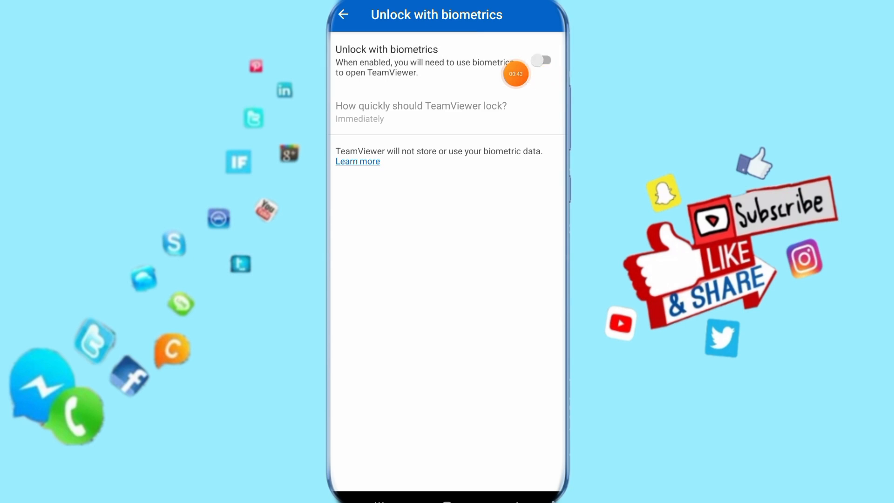
{"action": "mouse_move", "coordinate": [379, 68]}
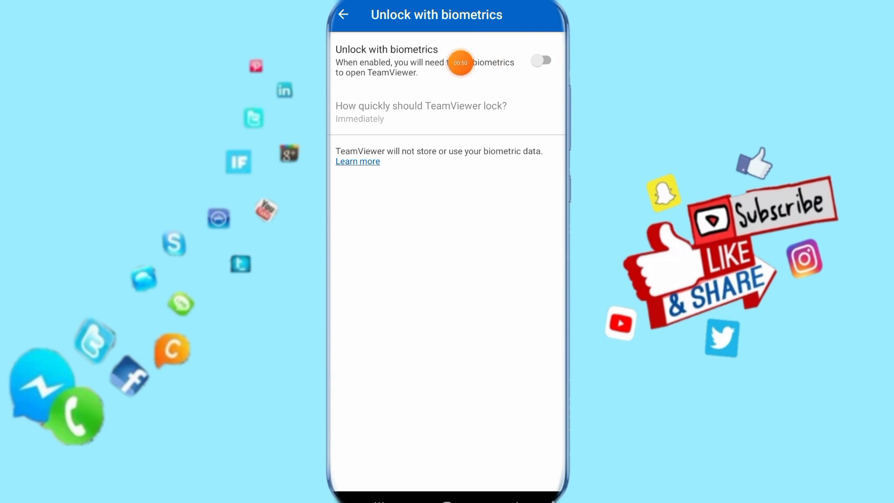
{"action": "mouse_move", "coordinate": [464, 64]}
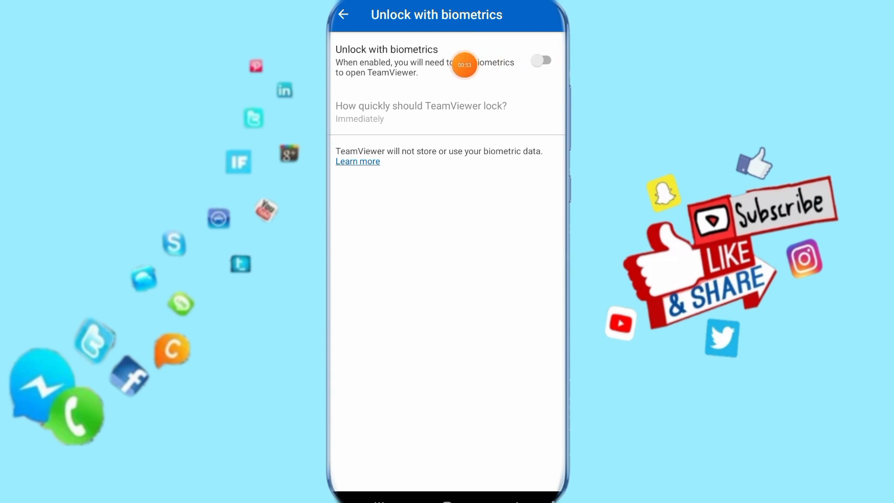